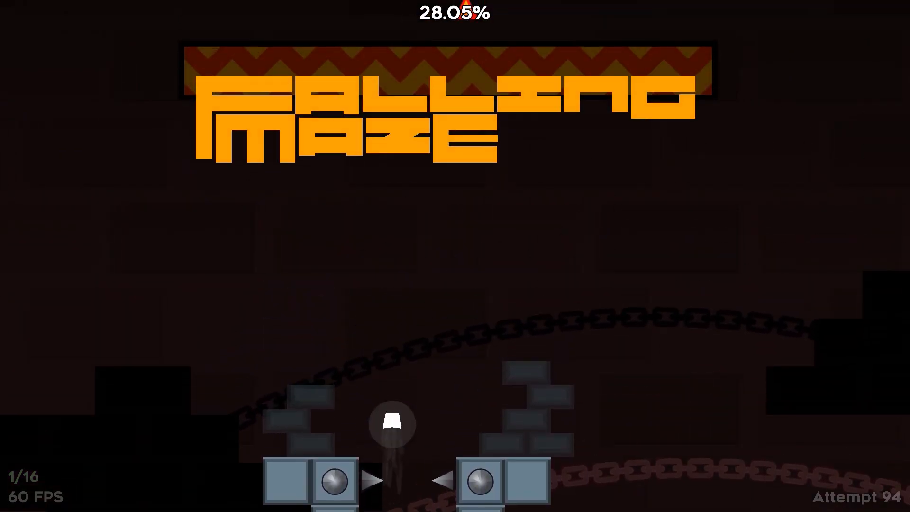
- Finish Falling Maze to 100%, review its 1765-attempt Level Stats, and return to the level page
{"action": "key", "text": "space"}
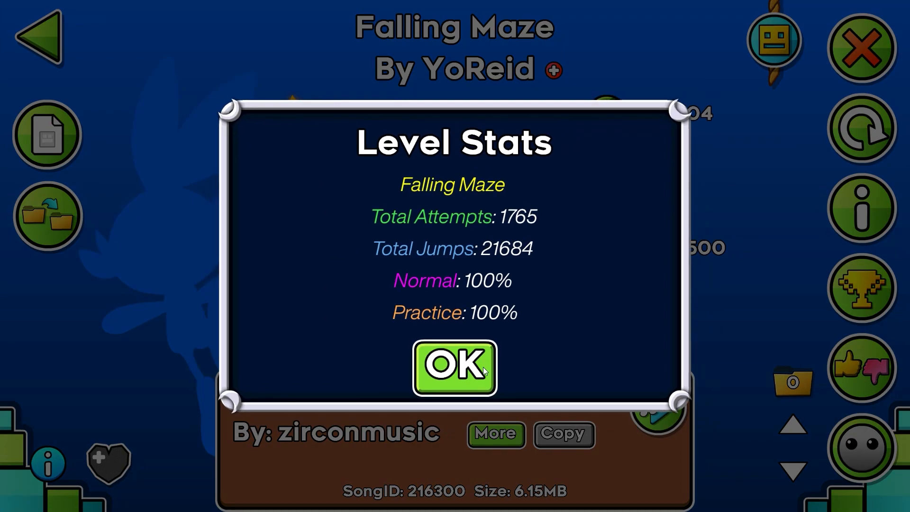
{"action": "left_click", "coordinate": [453, 368]}
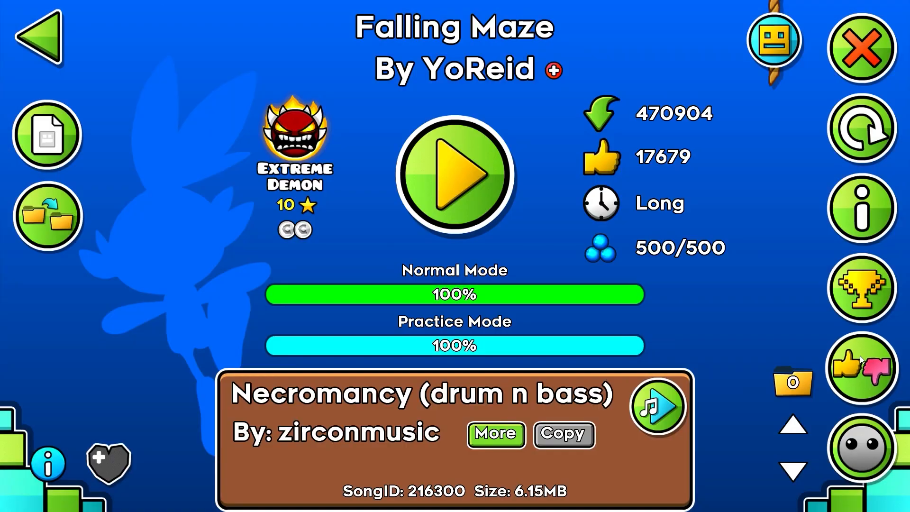
{"action": "left_click", "coordinate": [861, 366]}
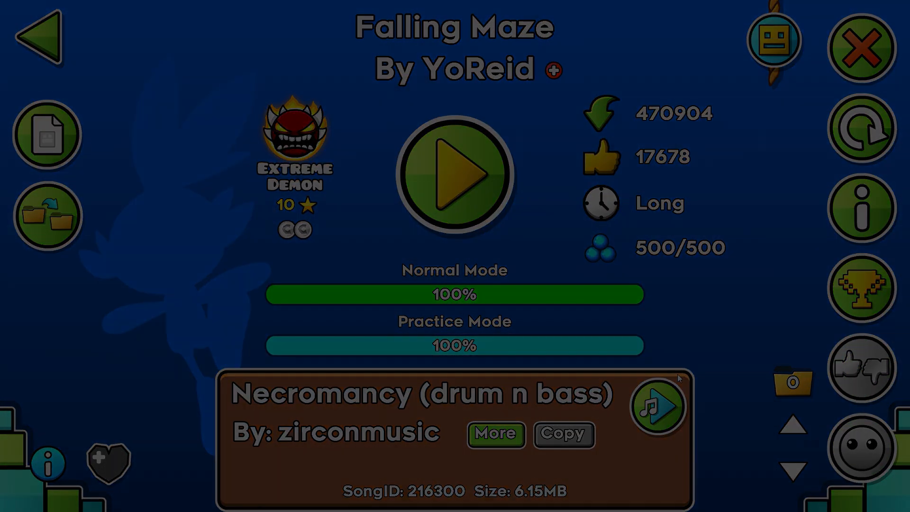